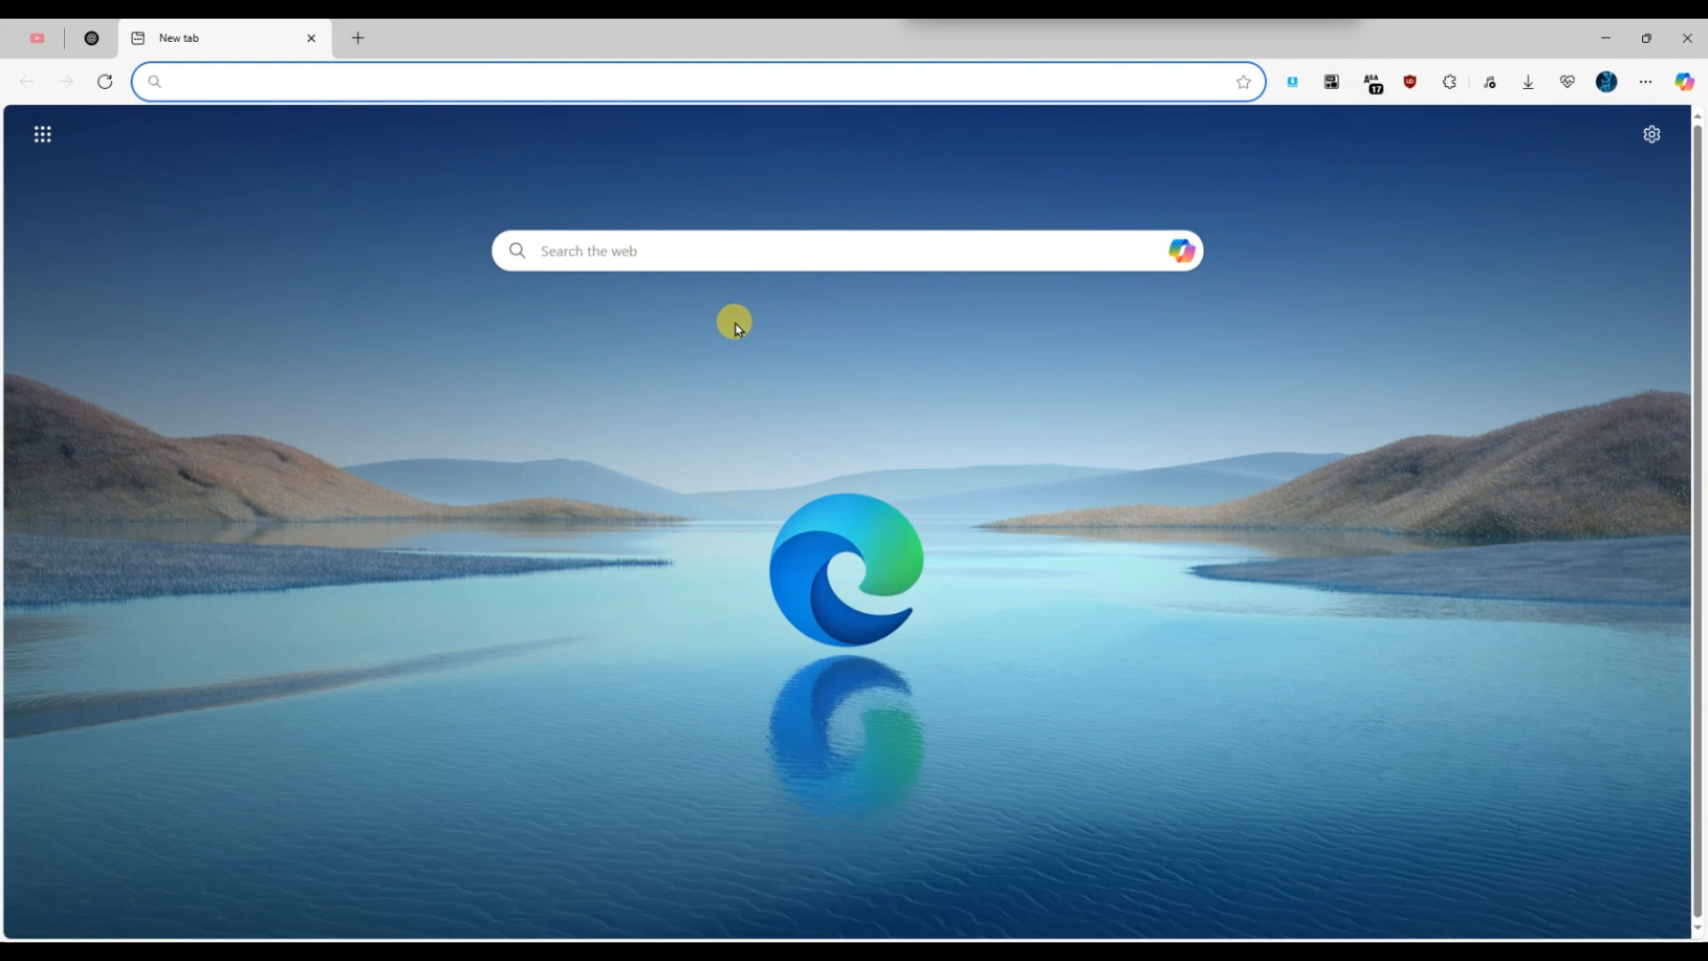
Step: Navigate the new Edge tab to the lalal.ai vocal remover site
type("lalal.ai")
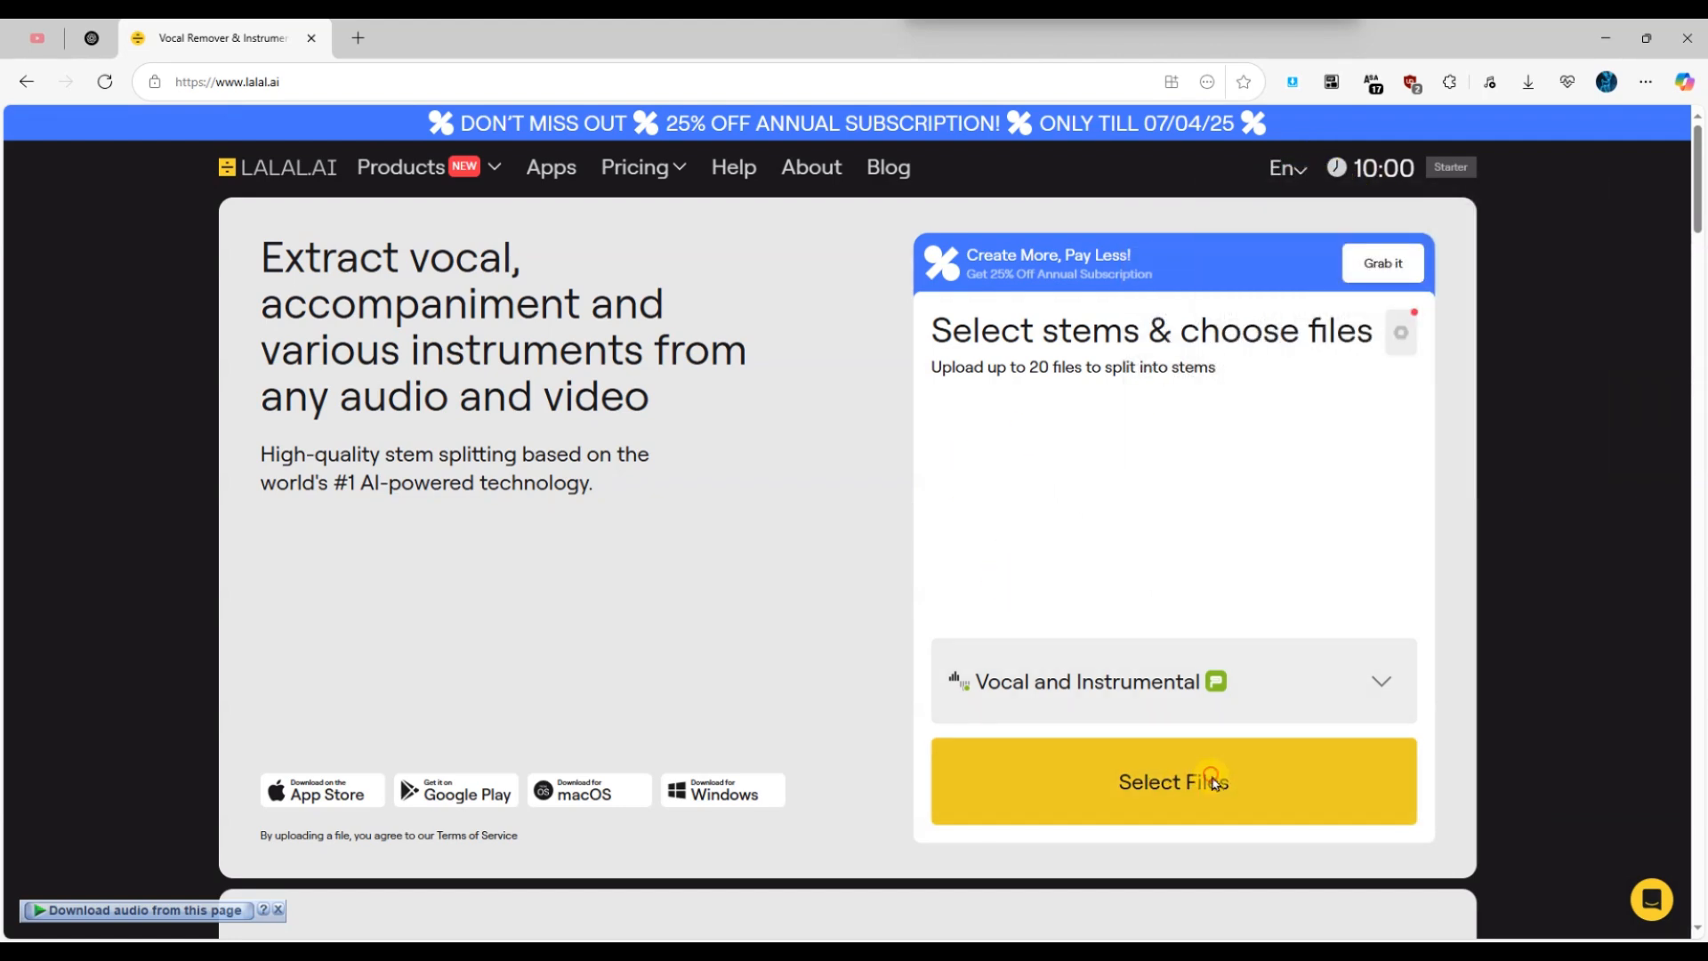
Step: Upload Mixkit.mp3 from the Open dialog for vocal and instrumental splitting
left_click(1173, 781)
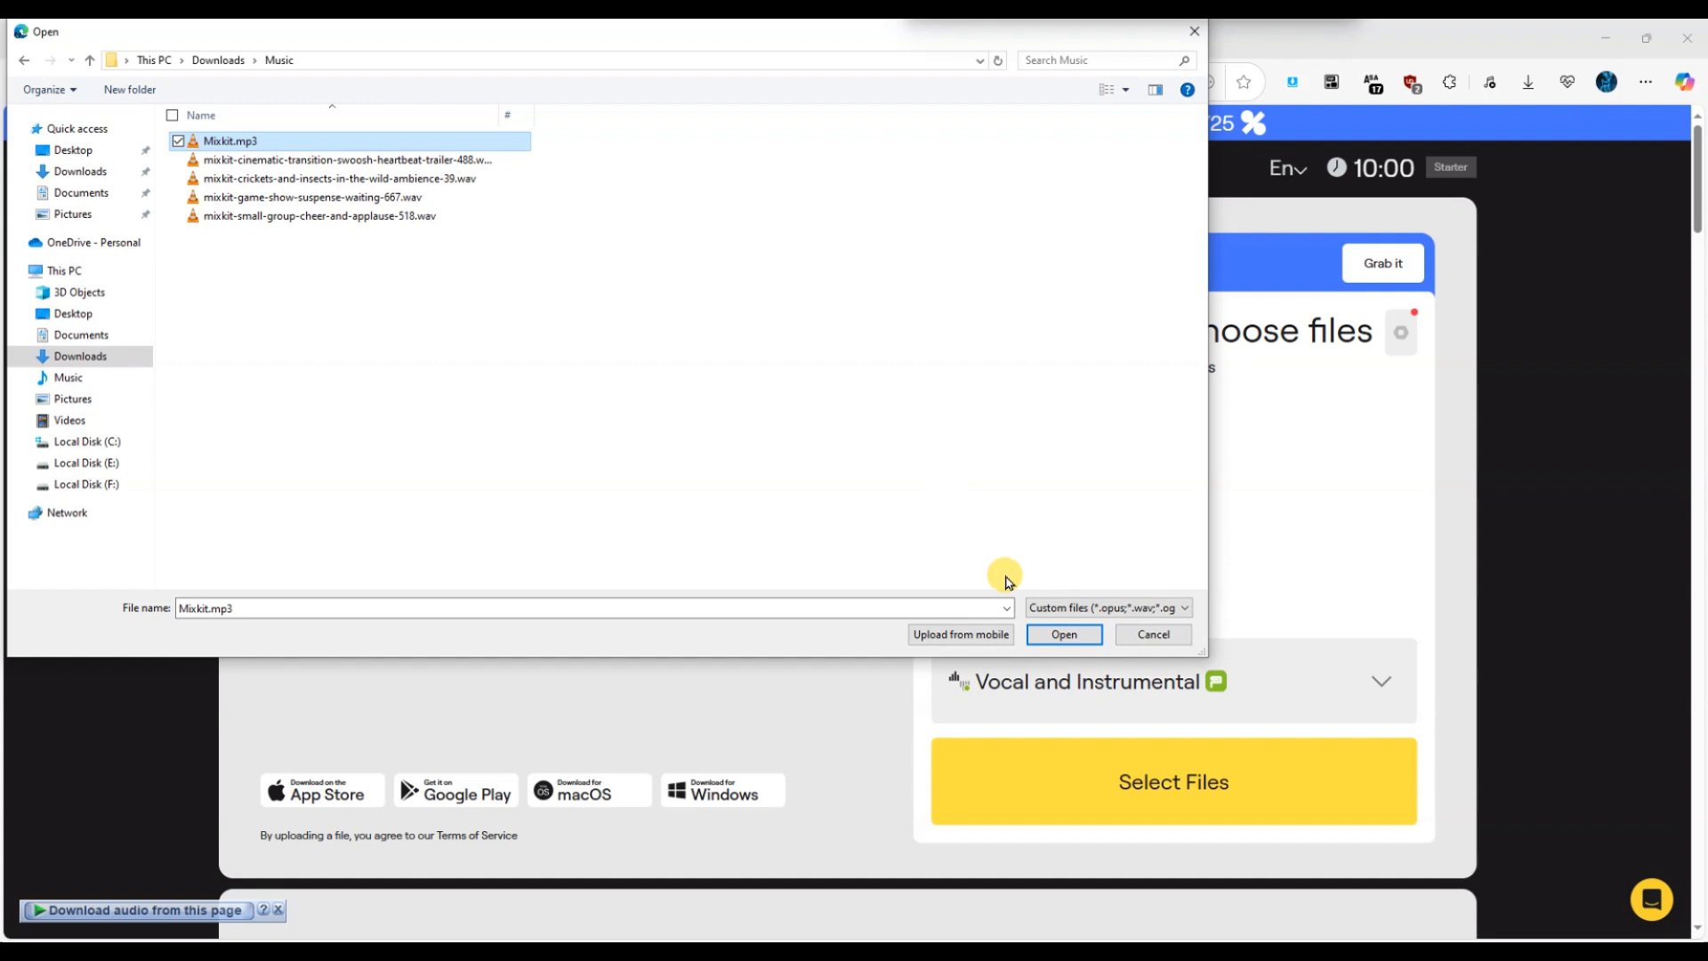
left_click(1062, 633)
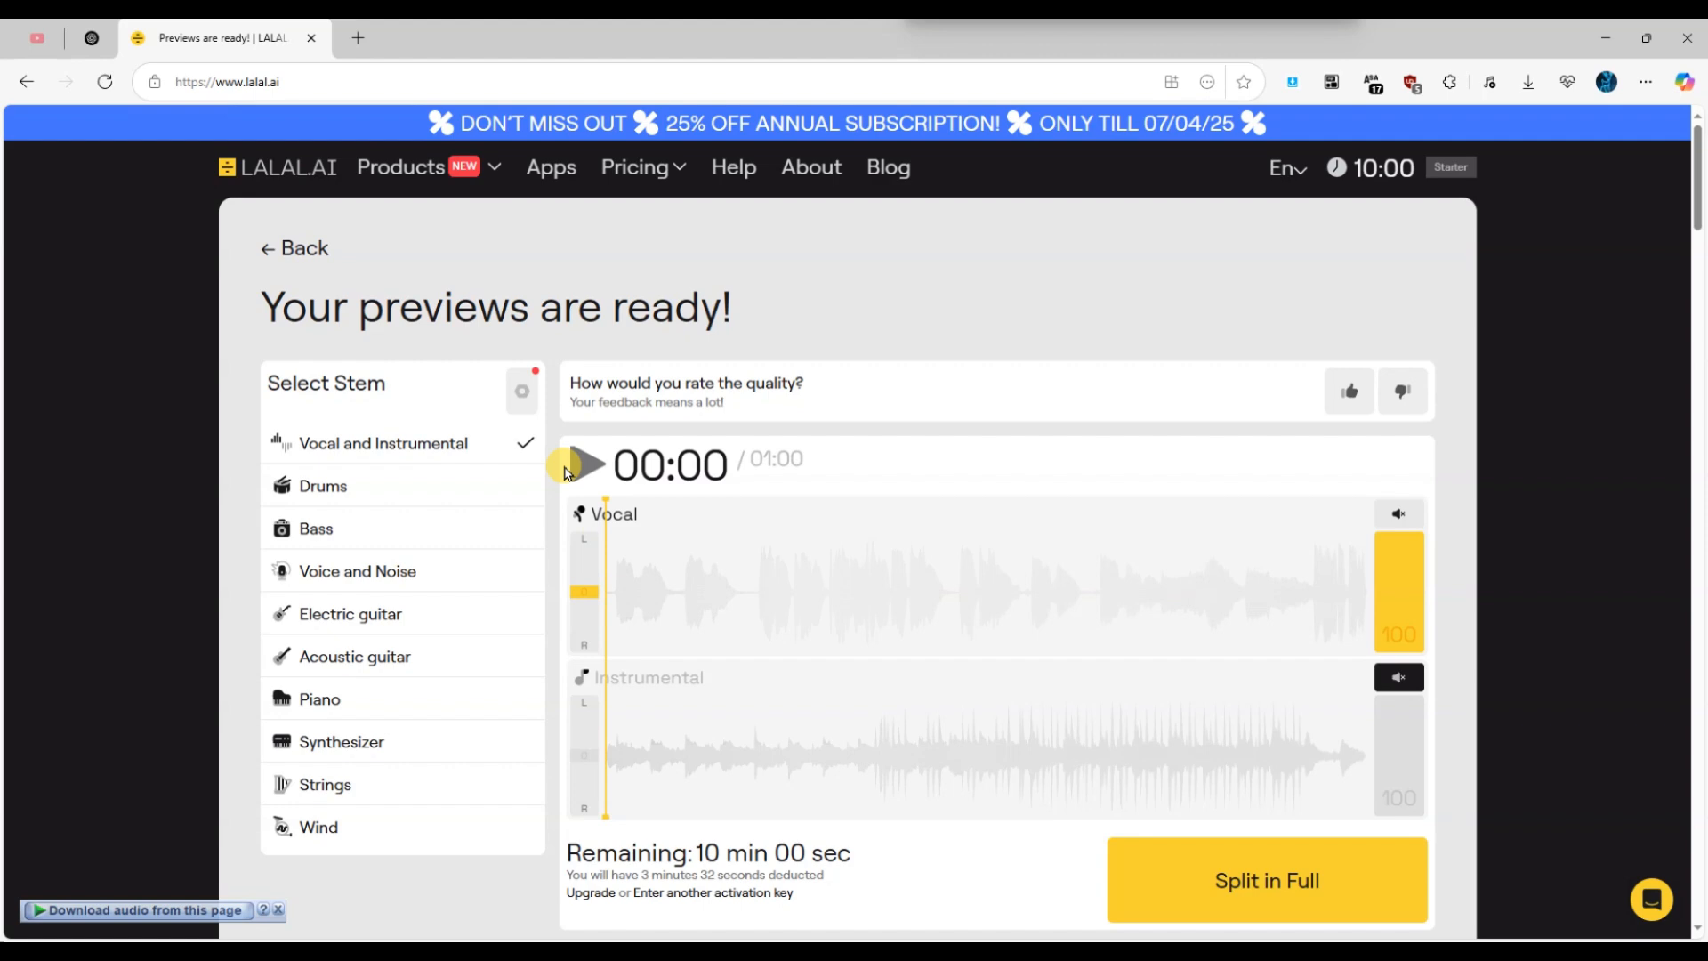
Step: Play the Vocal/Instrumental preview for about five seconds, then pause it
left_click(585, 464)
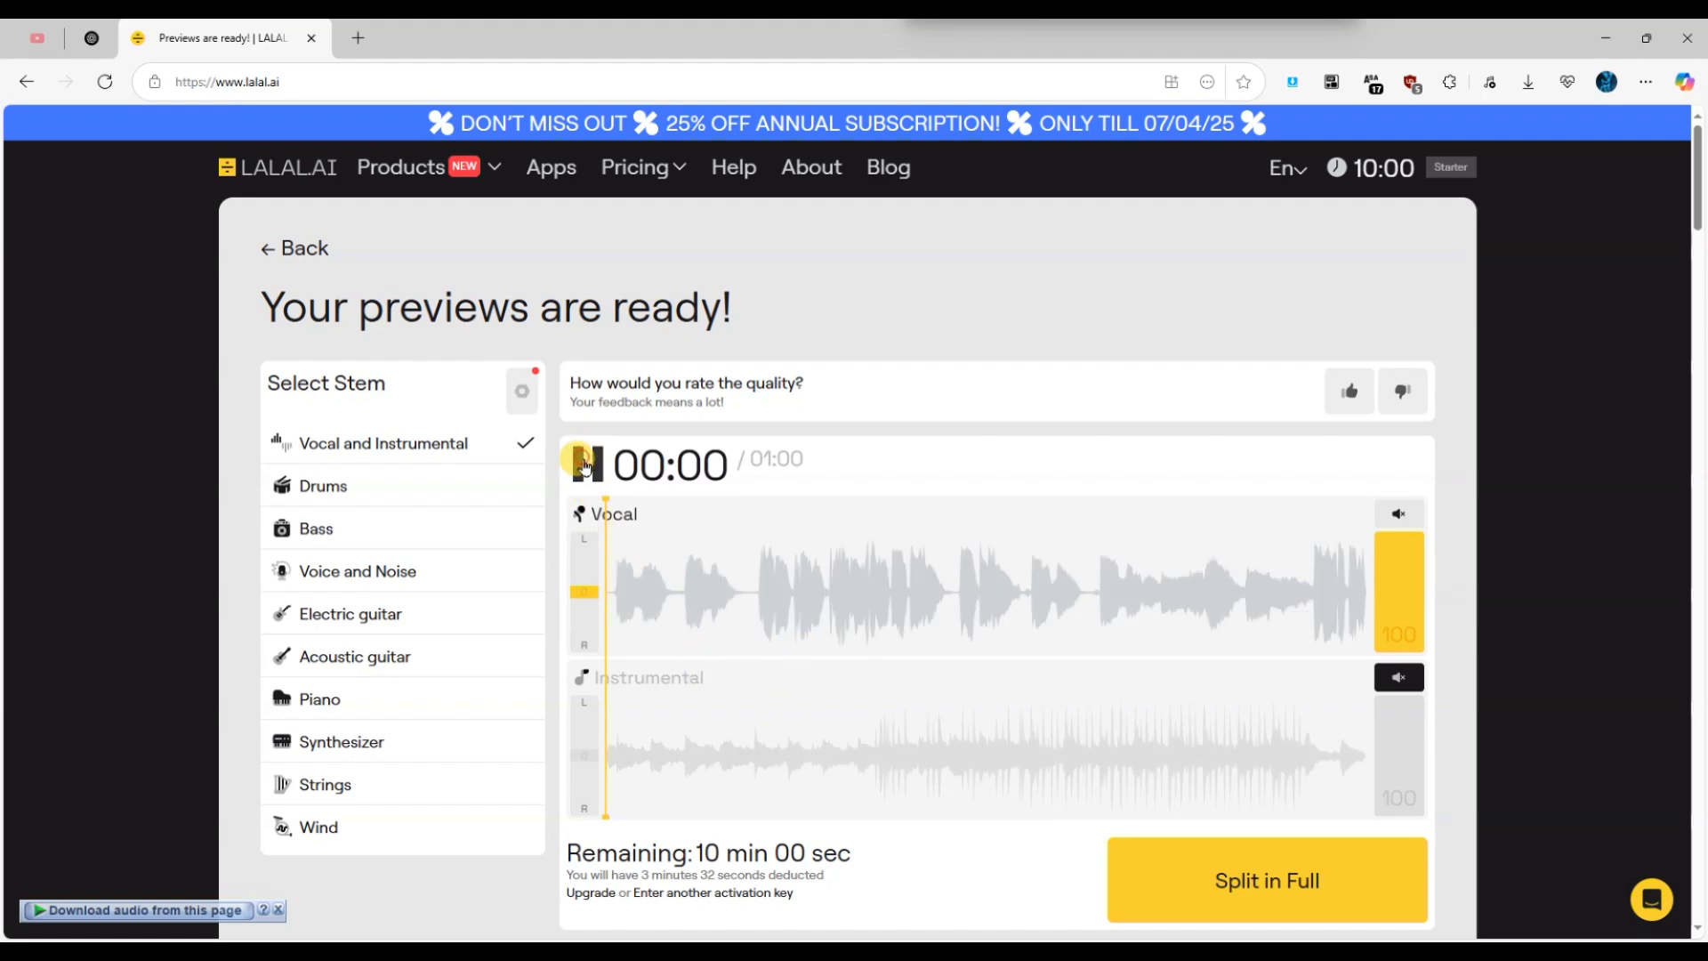
left_click(584, 465)
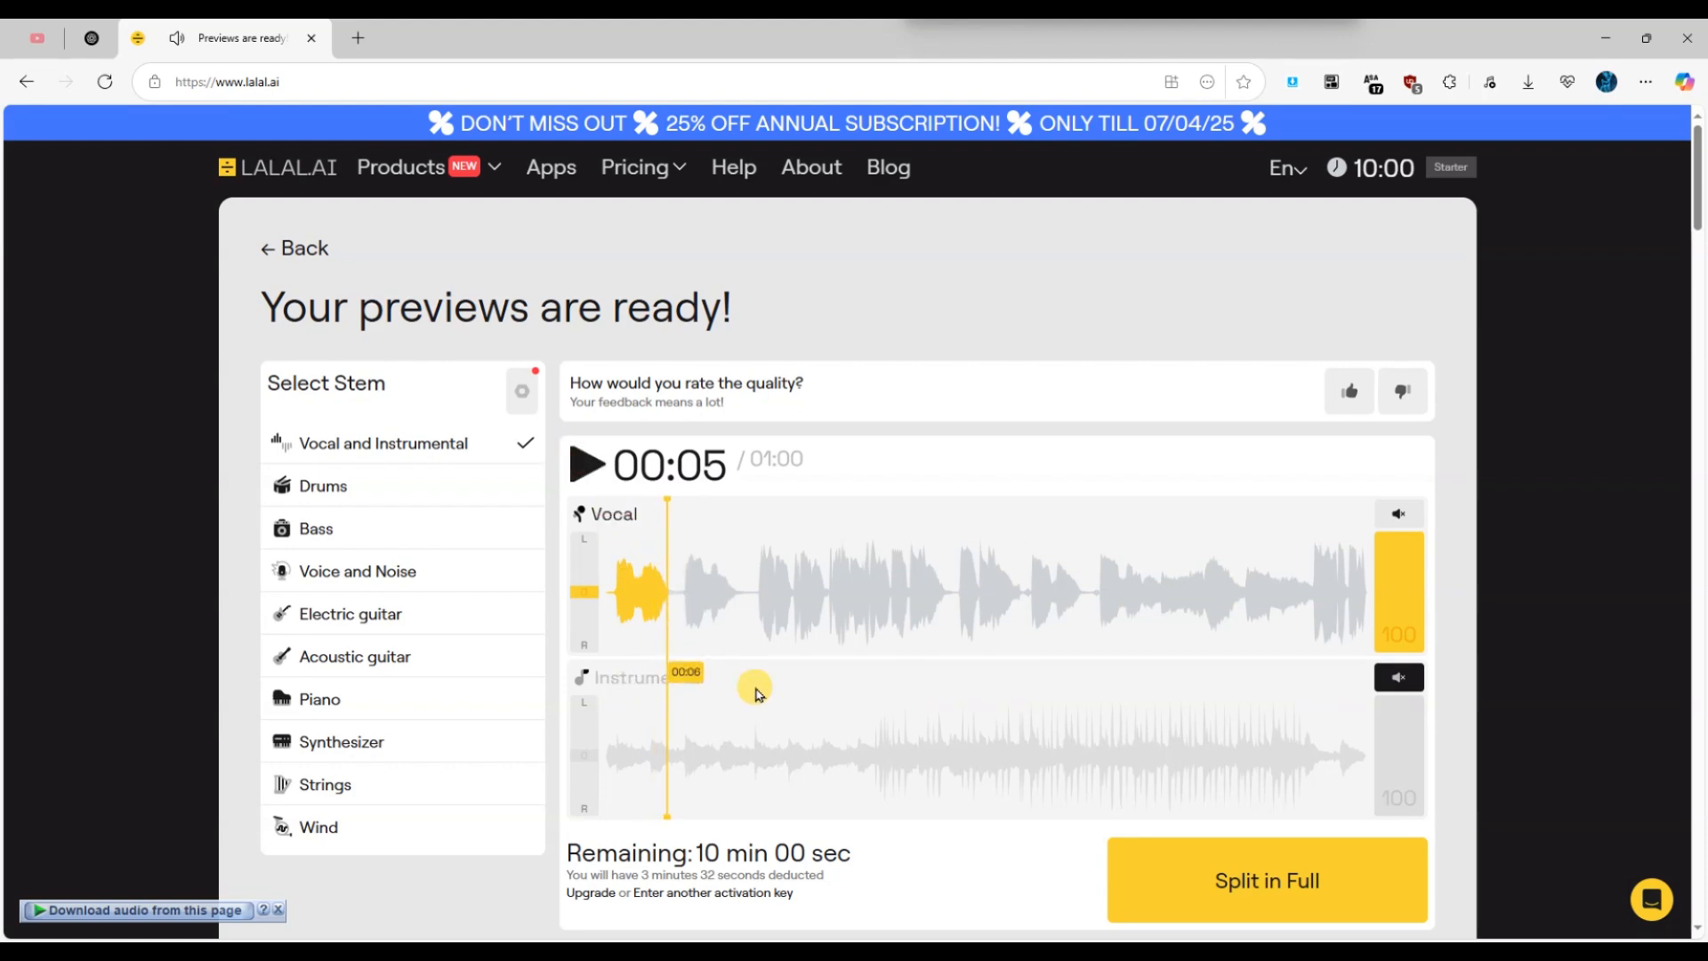
scroll("down", 3)
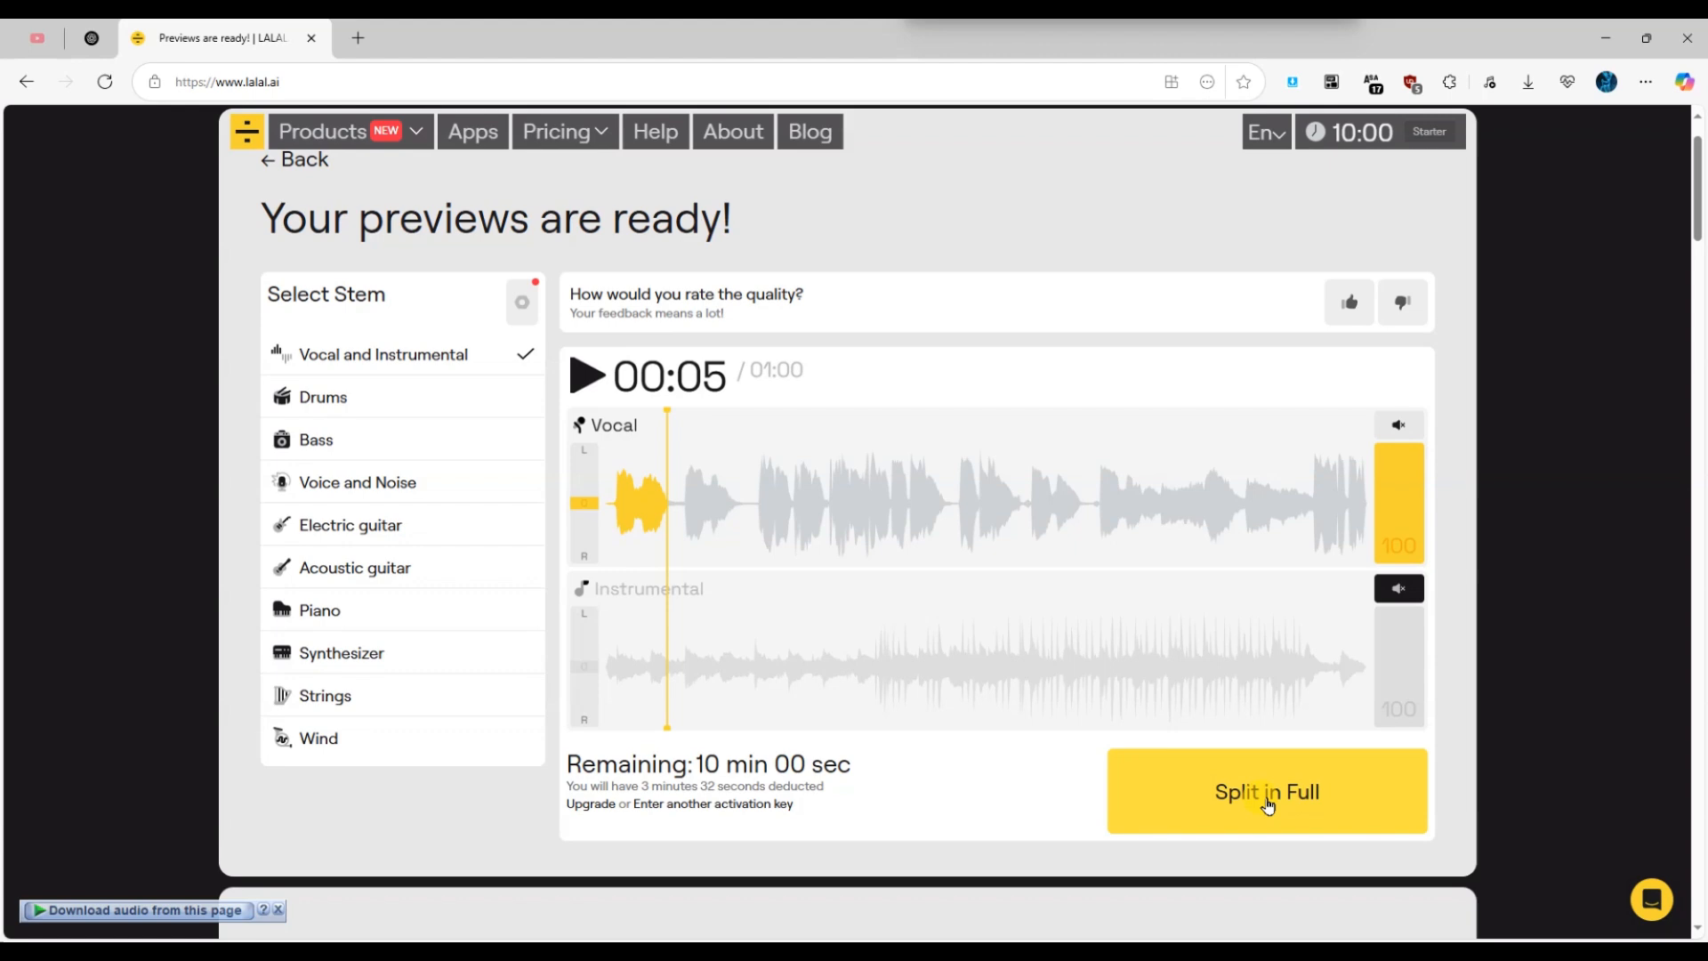
Step: Split the whole Mixkit.mp3 into full-length Vocal and Instrumental stems, revealing paid download packs
left_click(1266, 790)
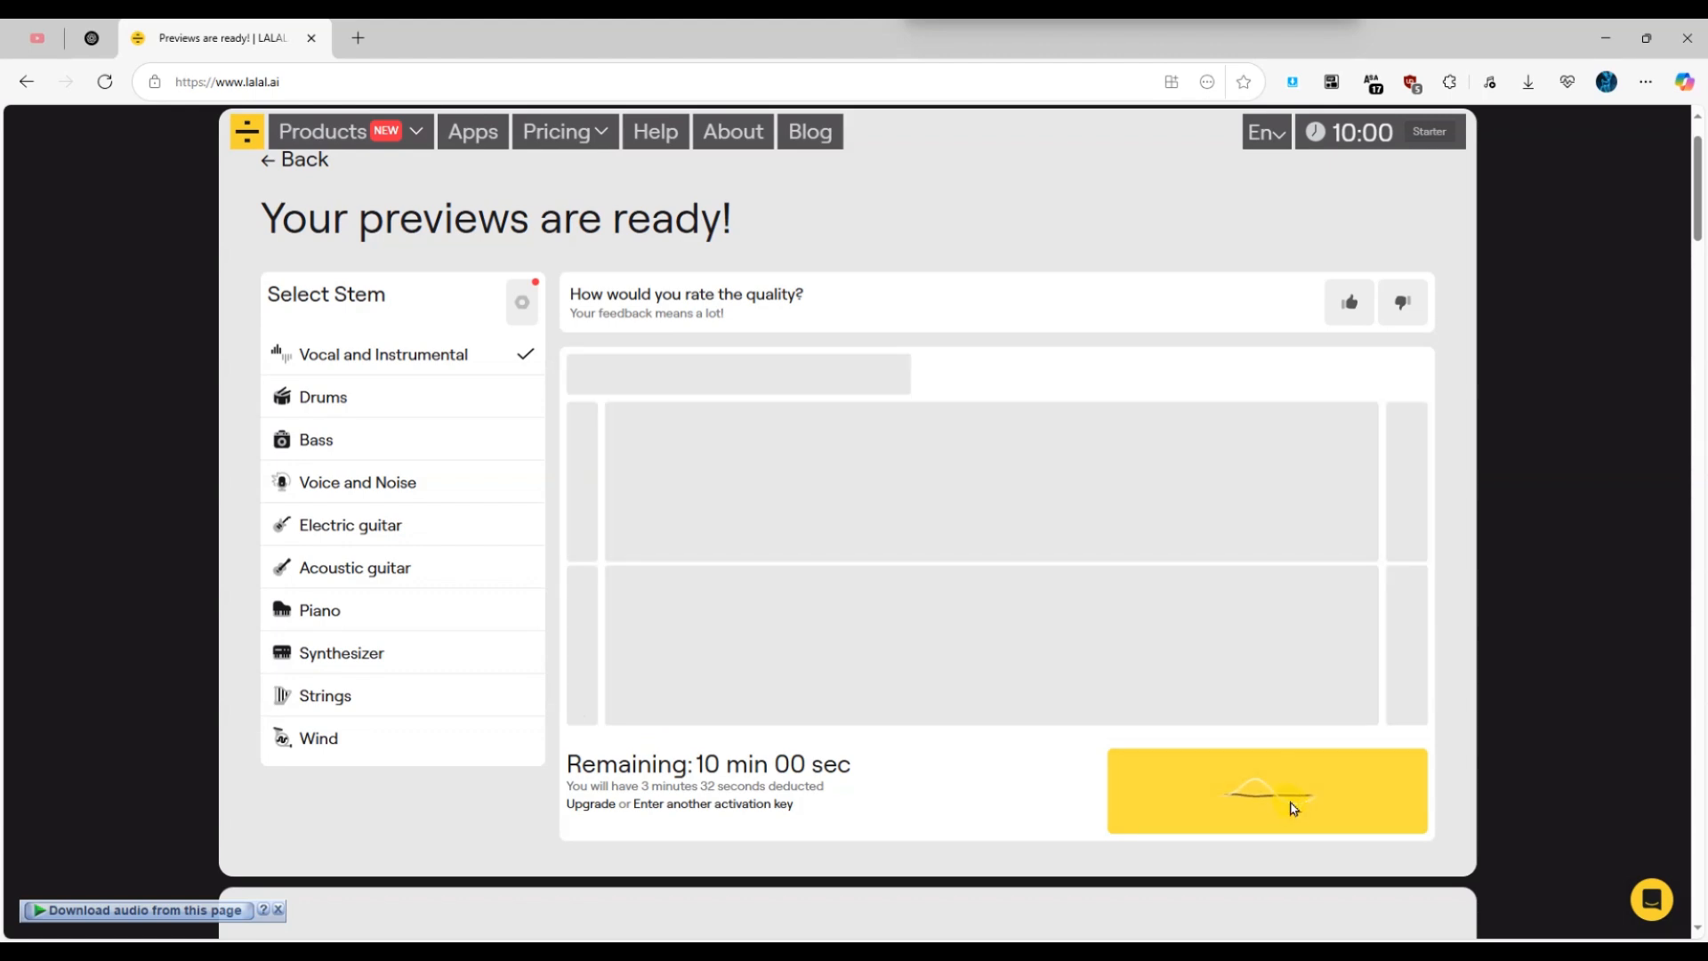
left_click(1265, 790)
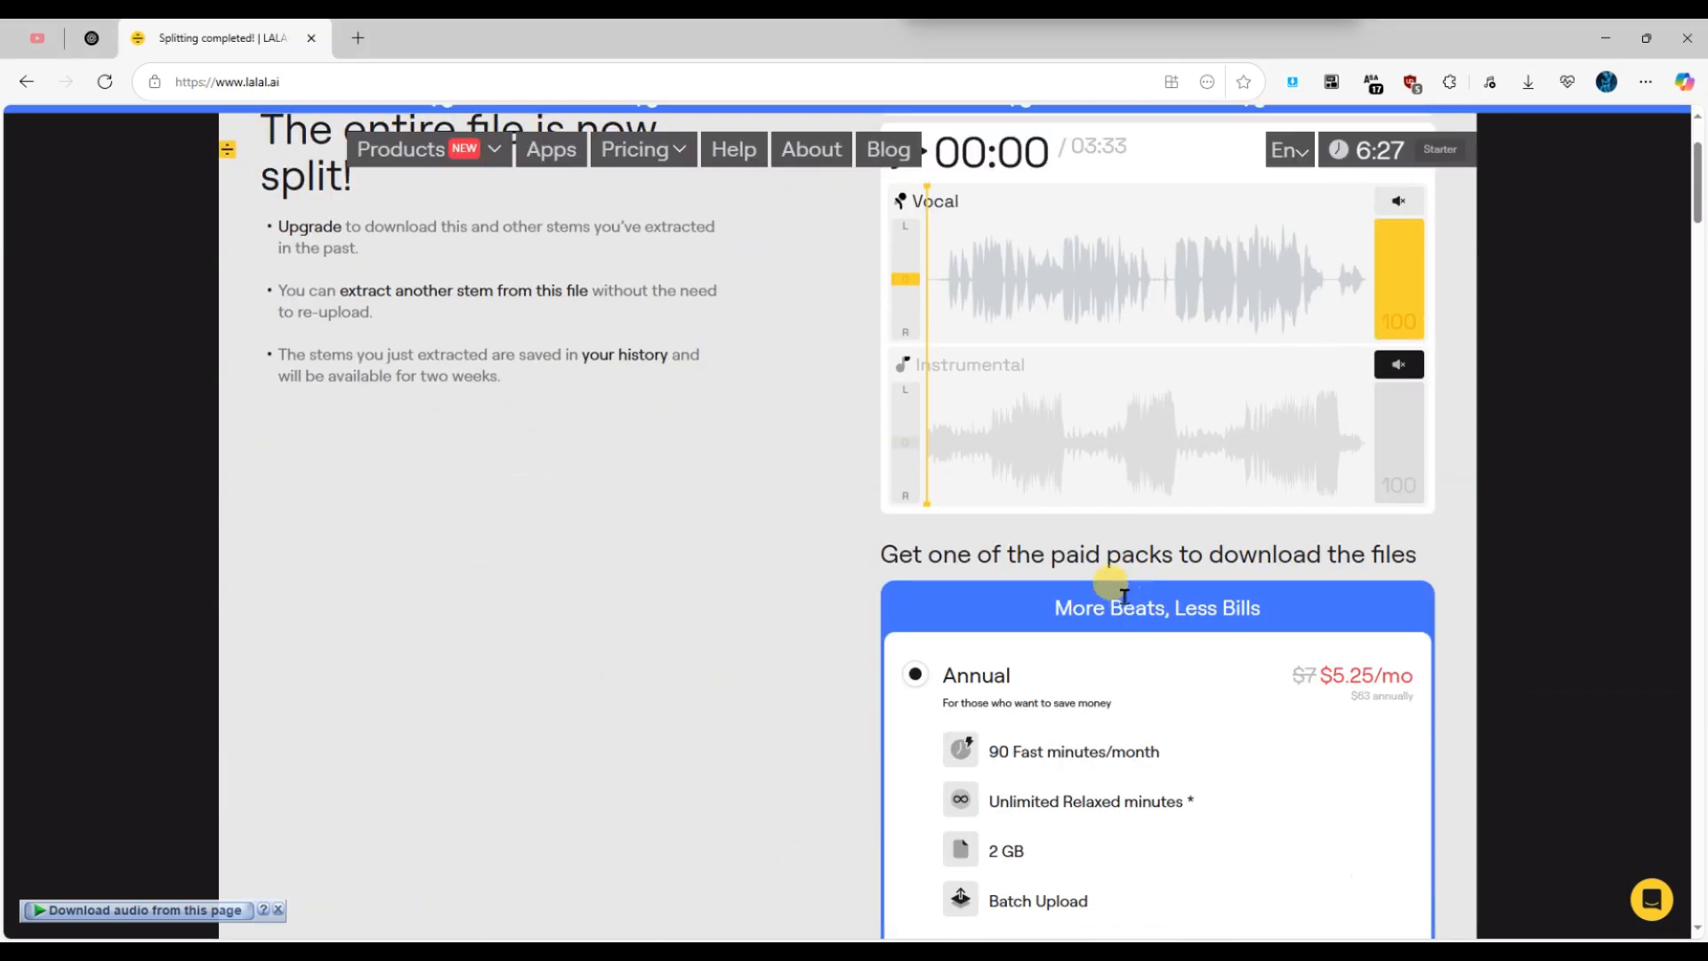
scroll("up", 3)
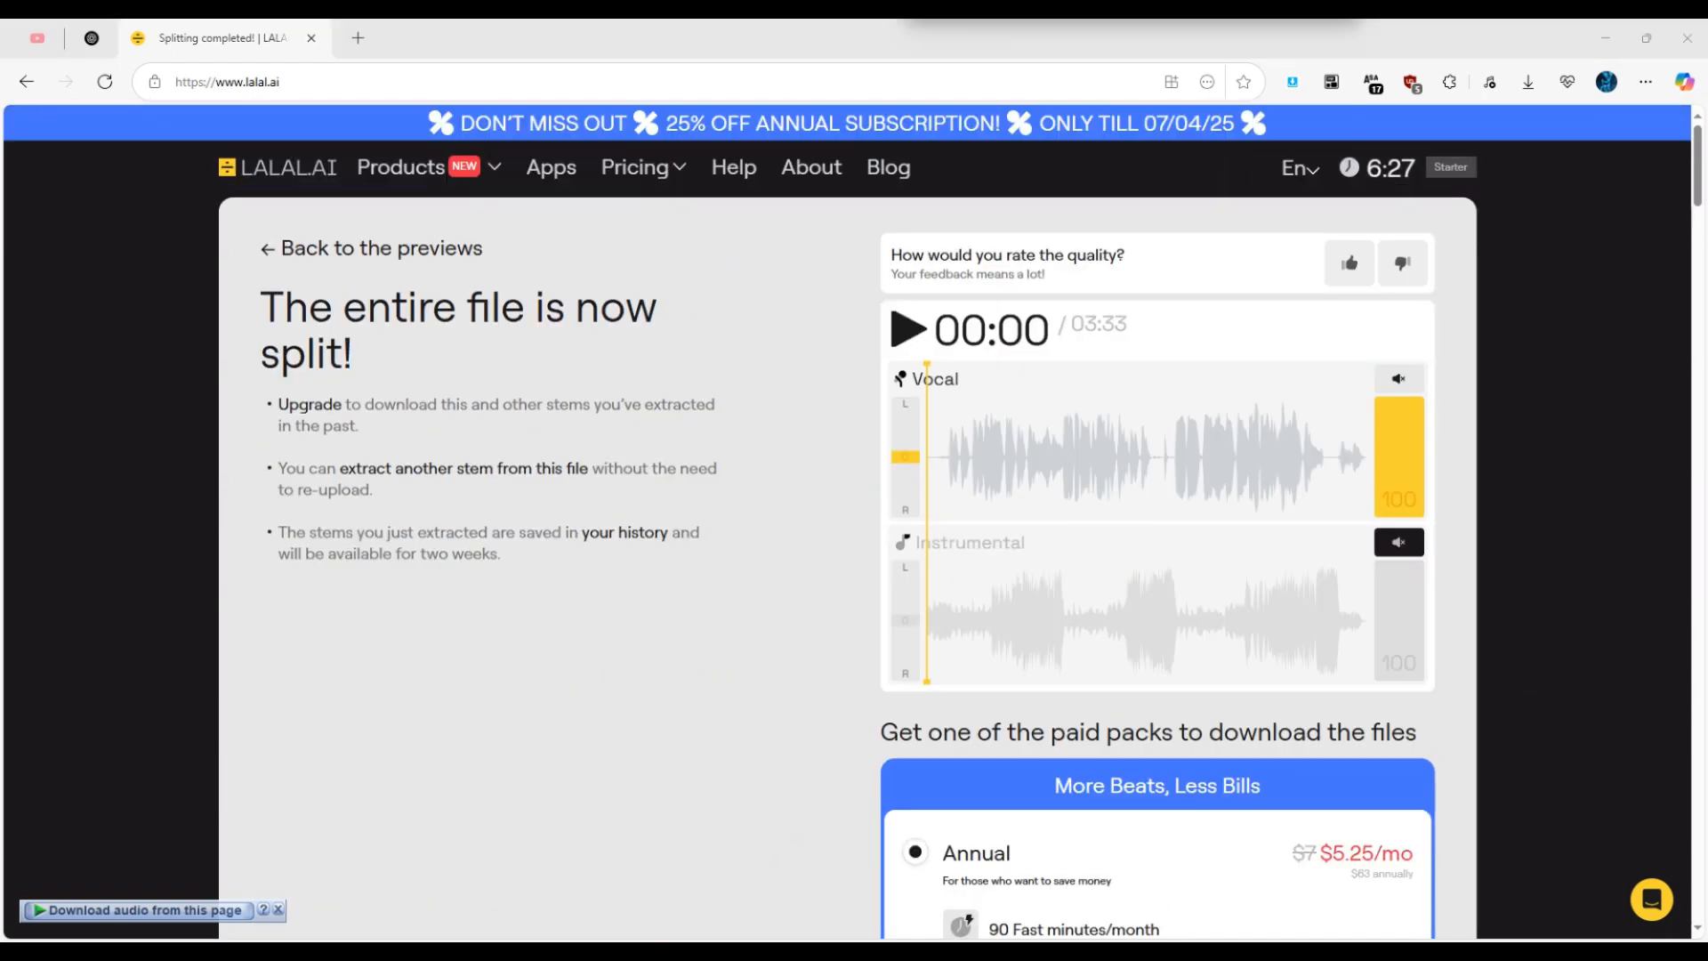
scroll("down", 3)
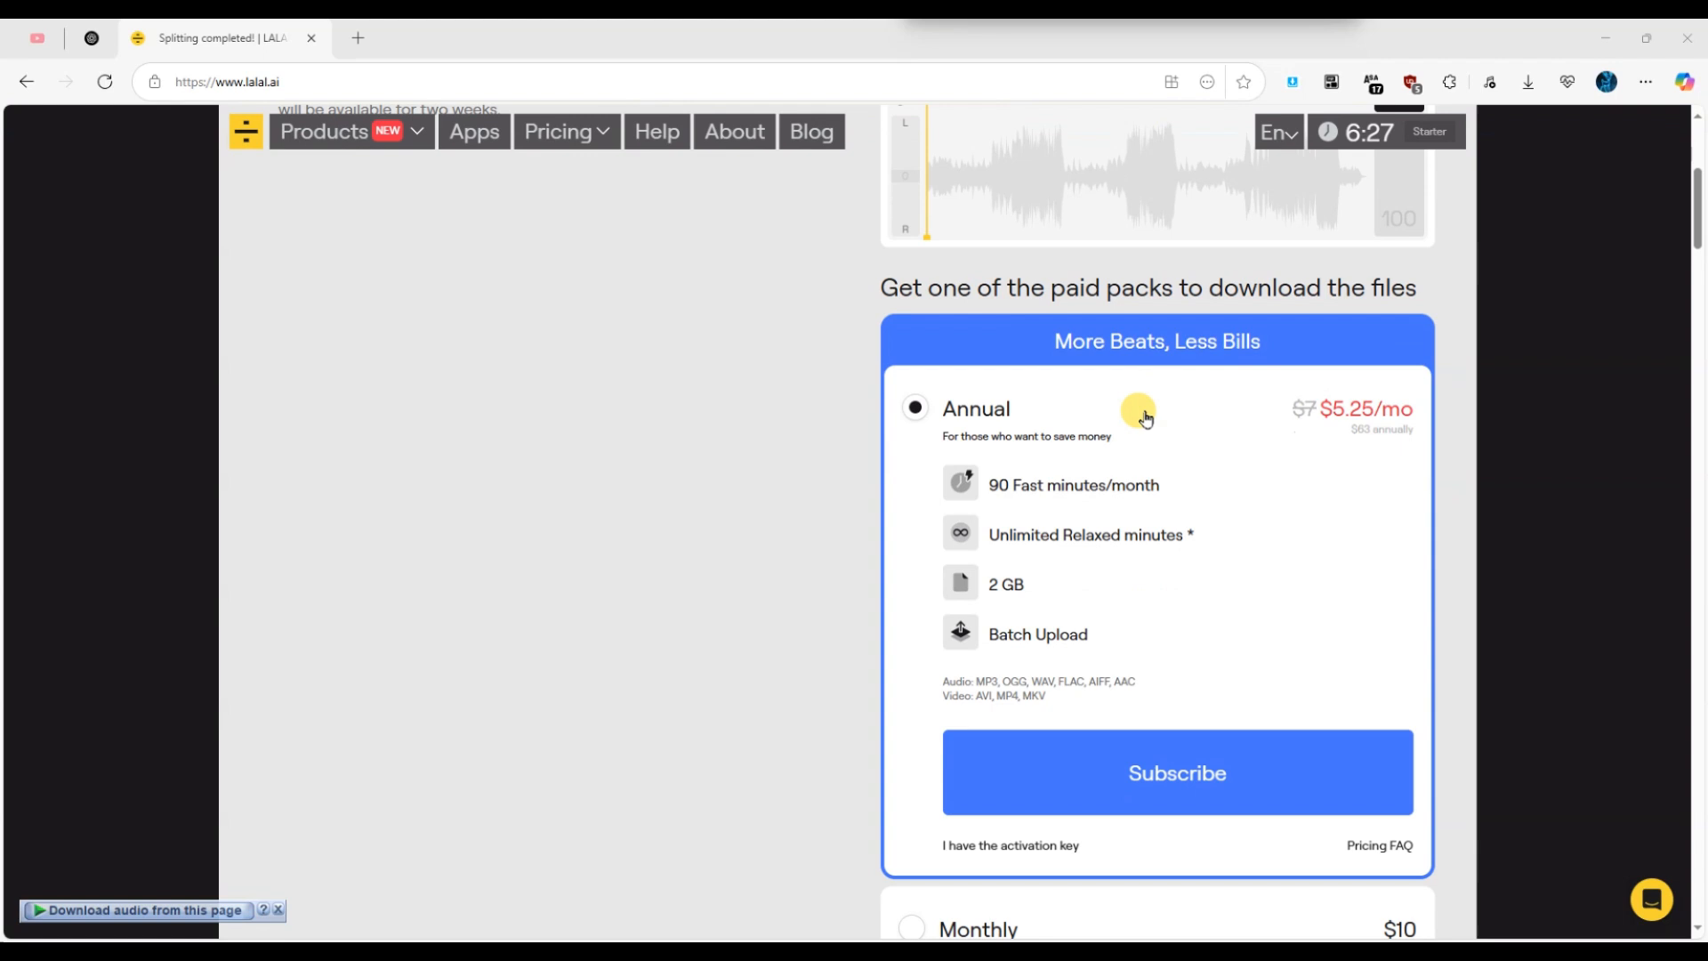
scroll("down", 3)
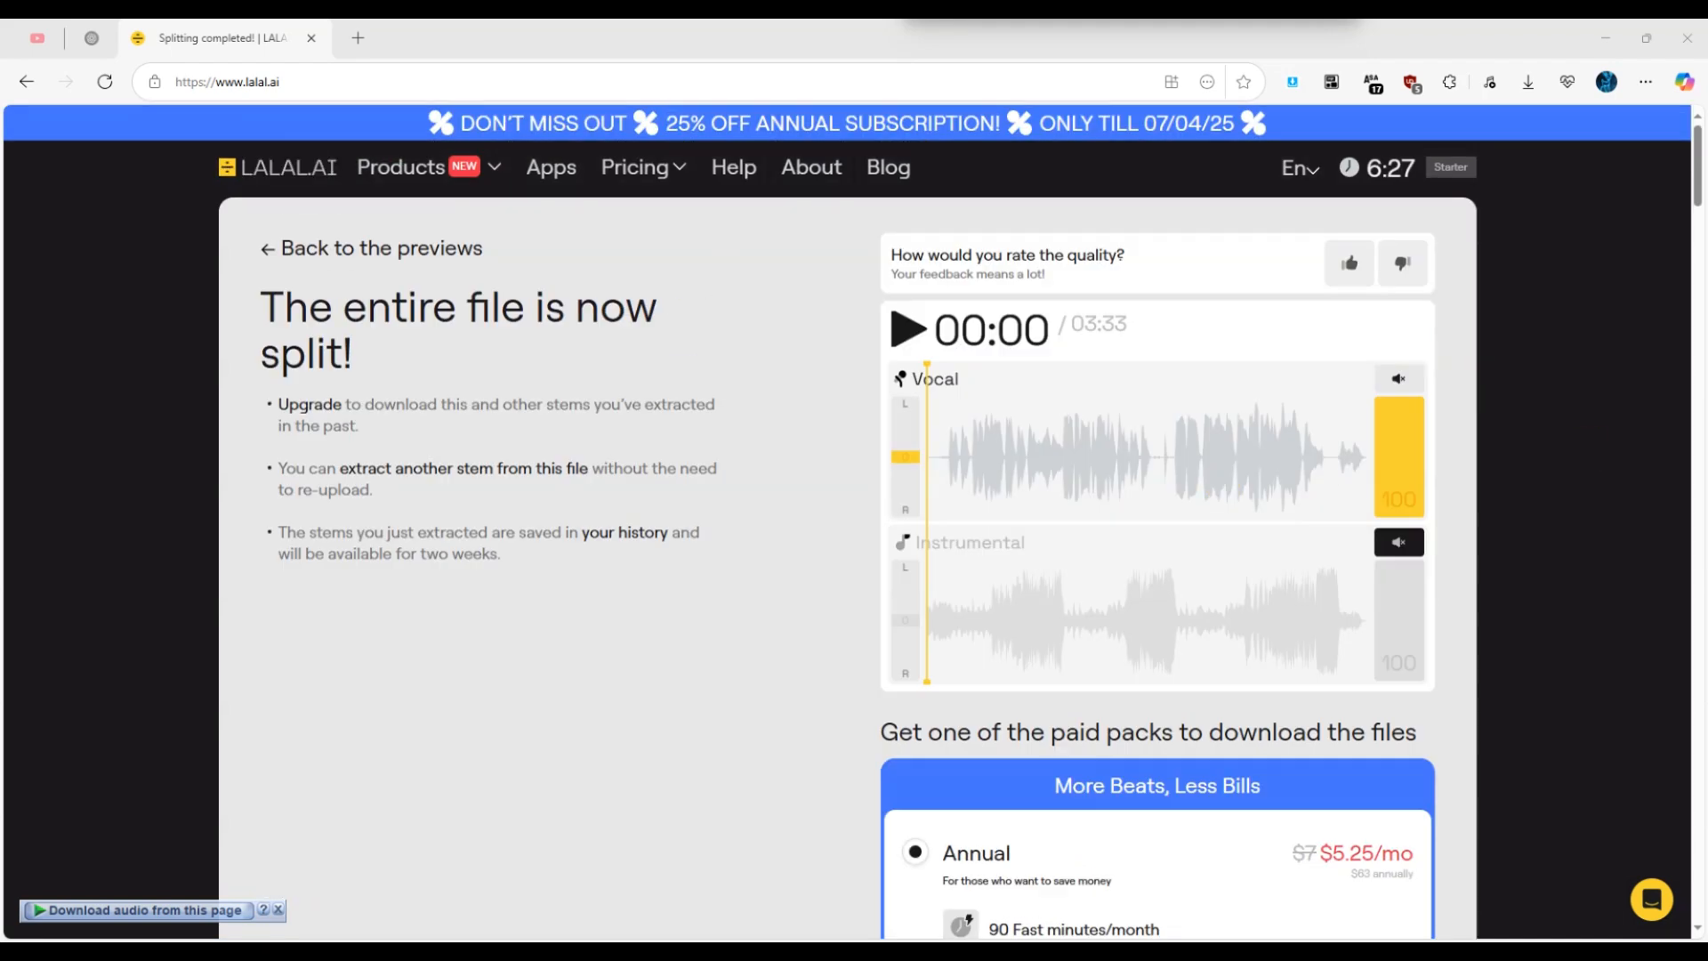
scroll("down", 3)
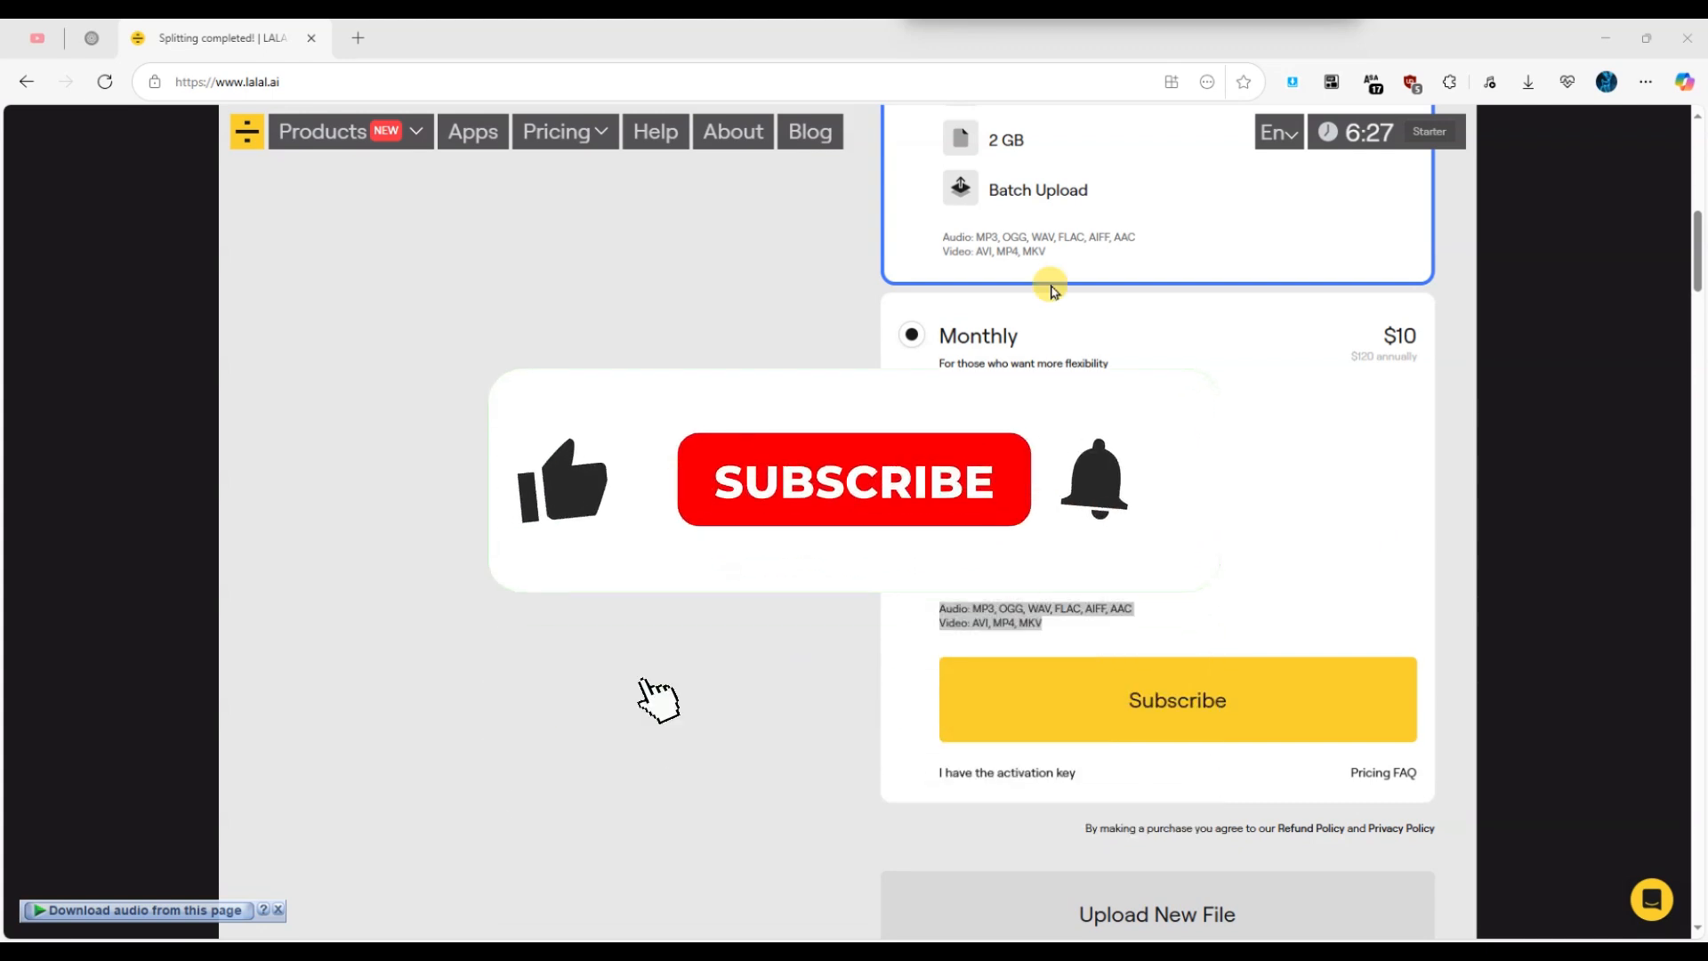
scroll("up", 3)
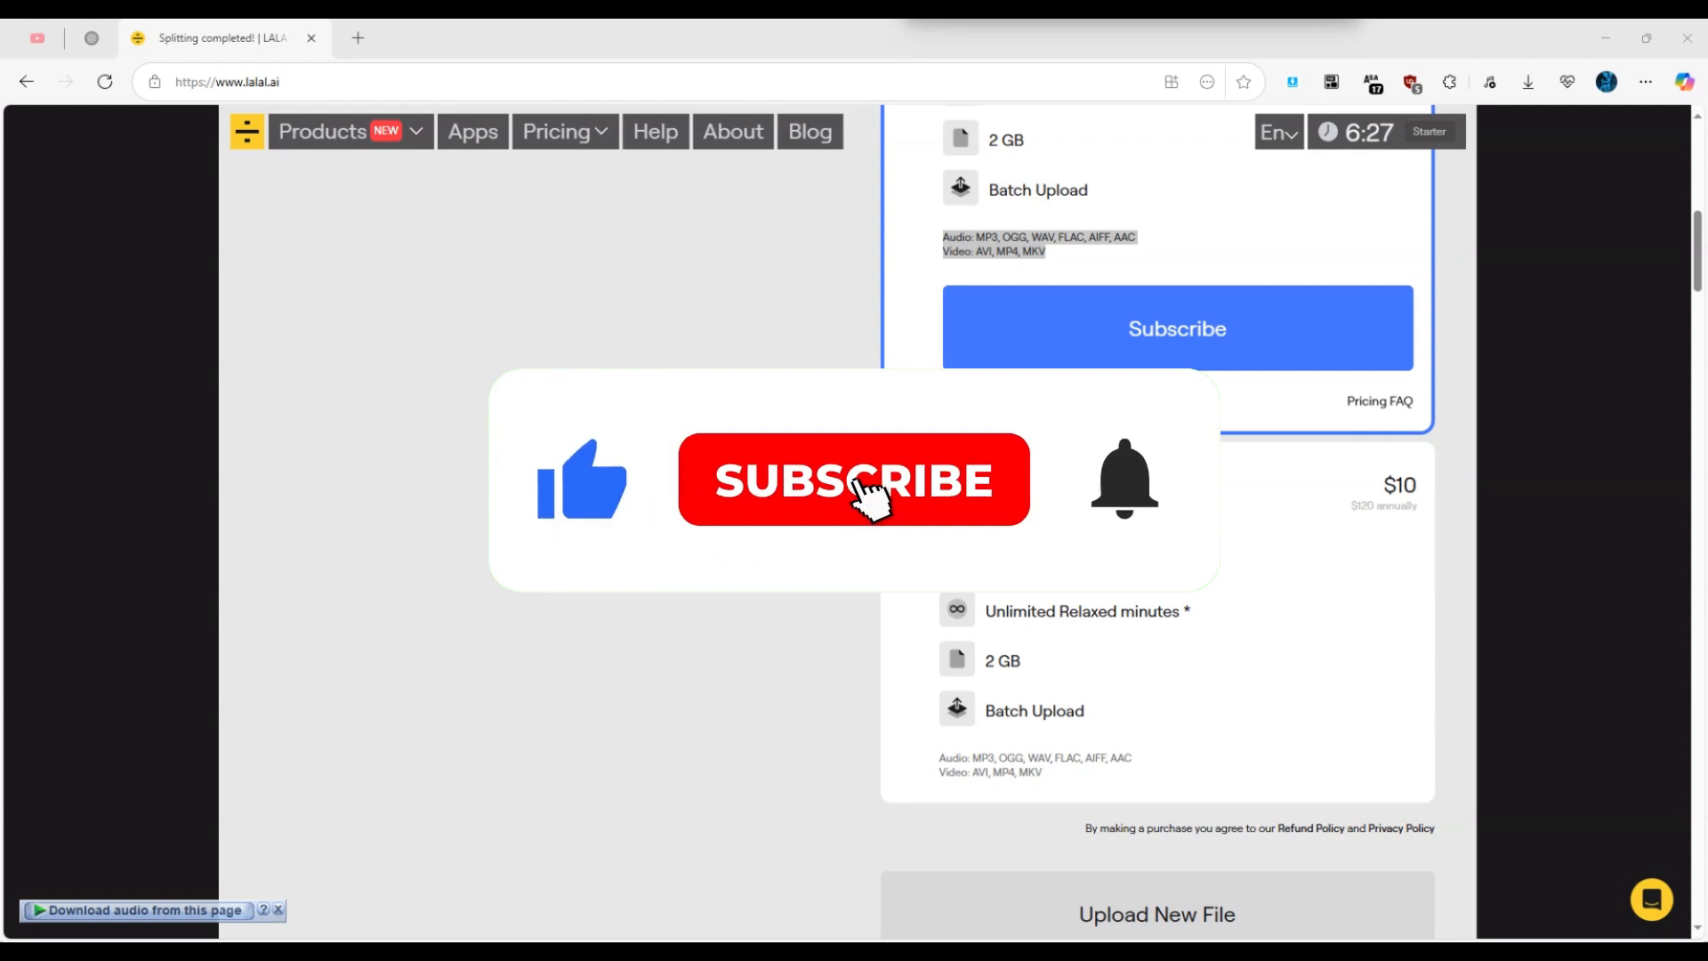
left_click(853, 480)
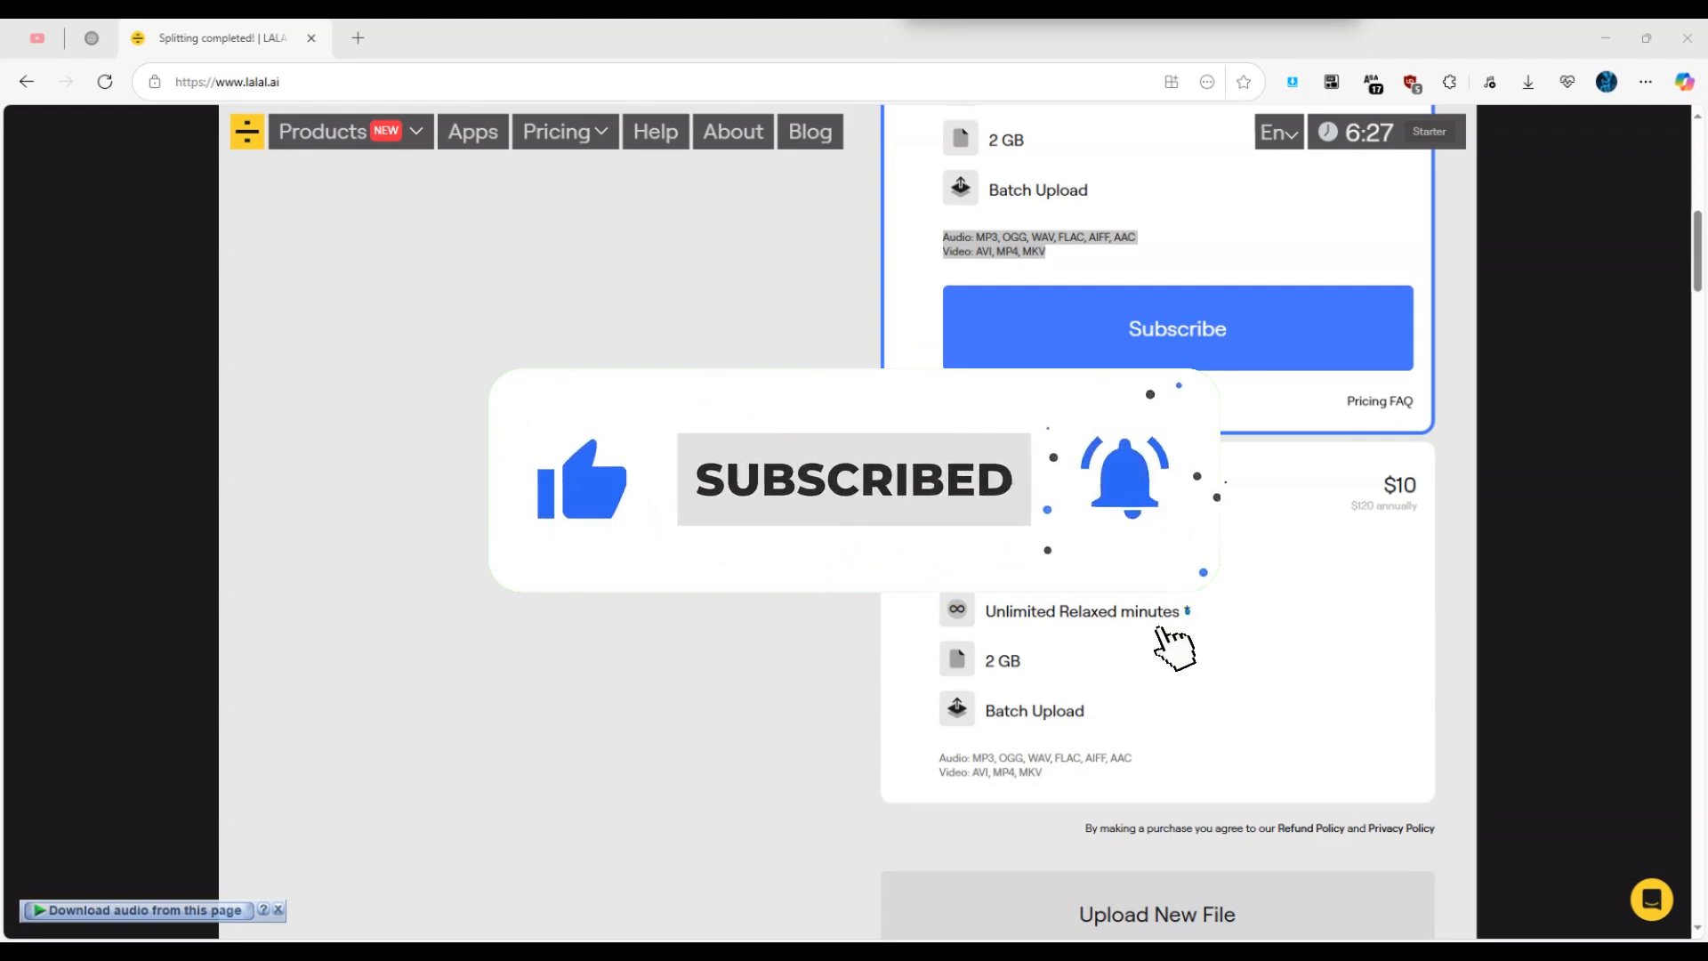